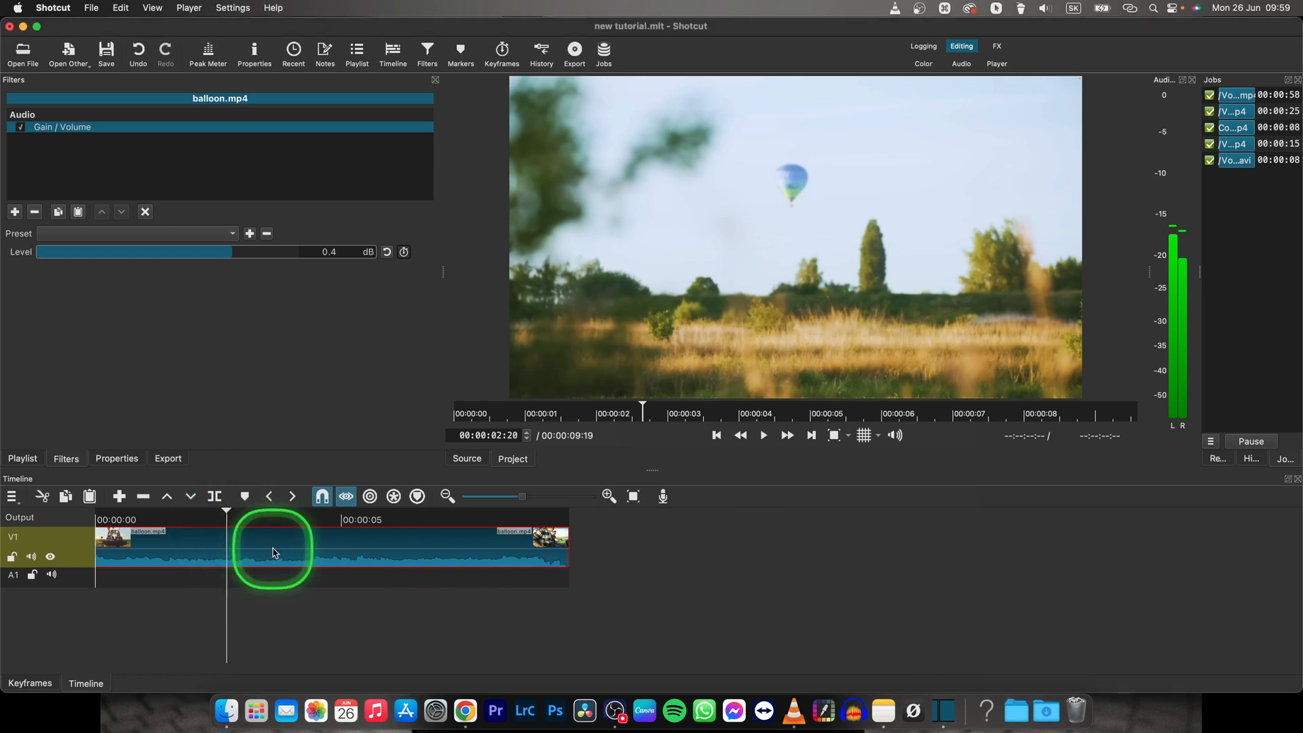
pyautogui.moveTo(343, 218)
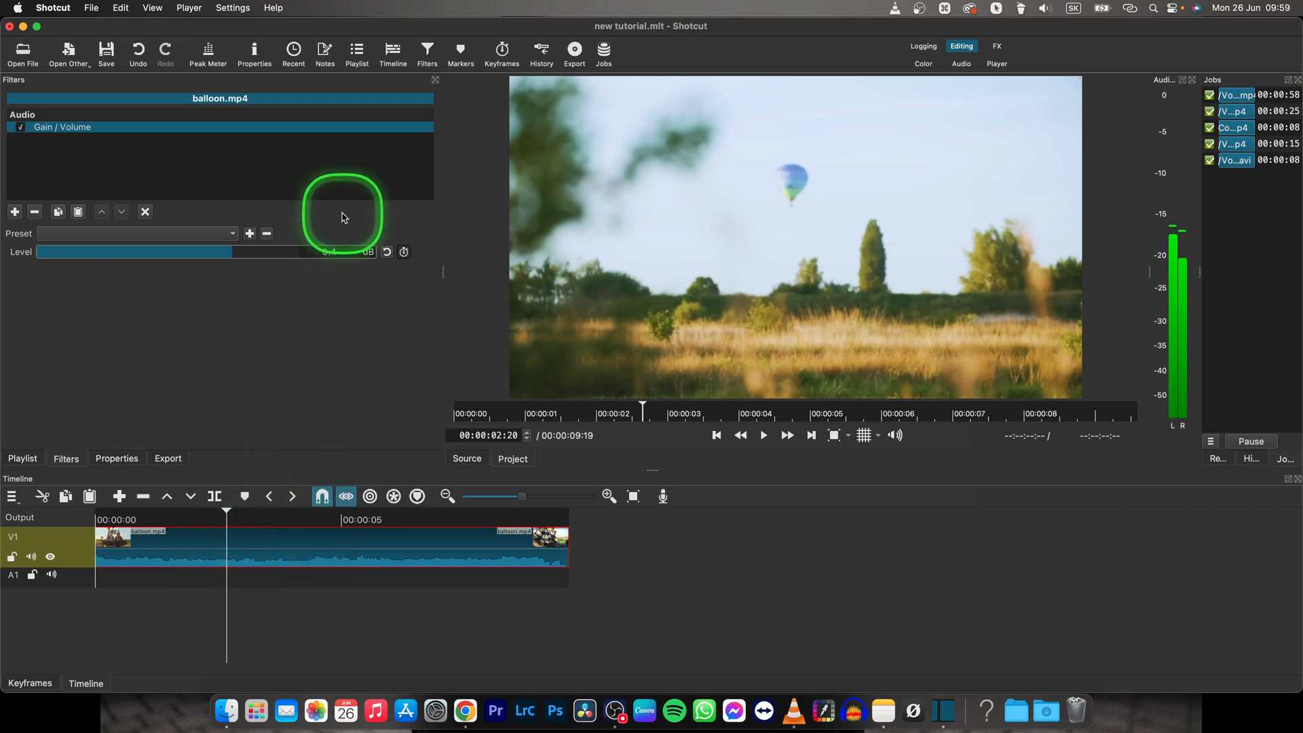
# Step: Choose the MP3 audio preset from the export presets list
pyautogui.click(574, 53)
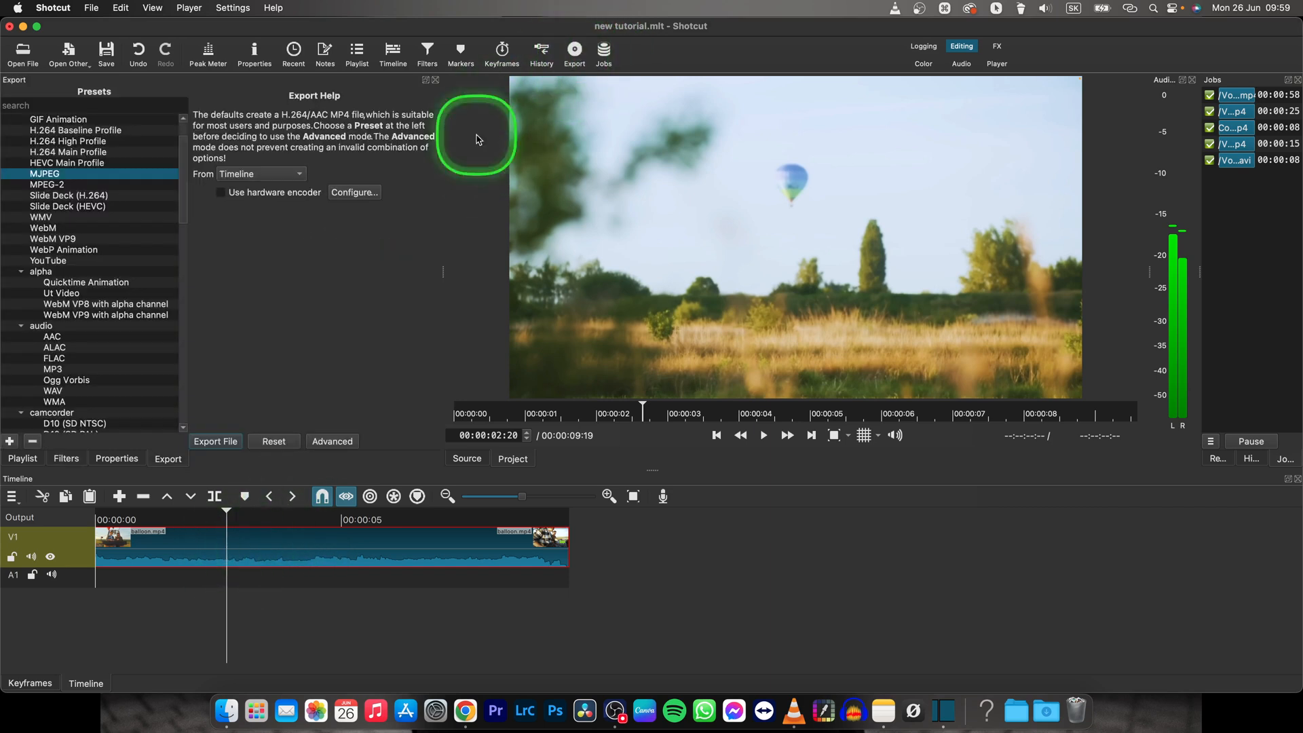
pyautogui.scroll(-3)
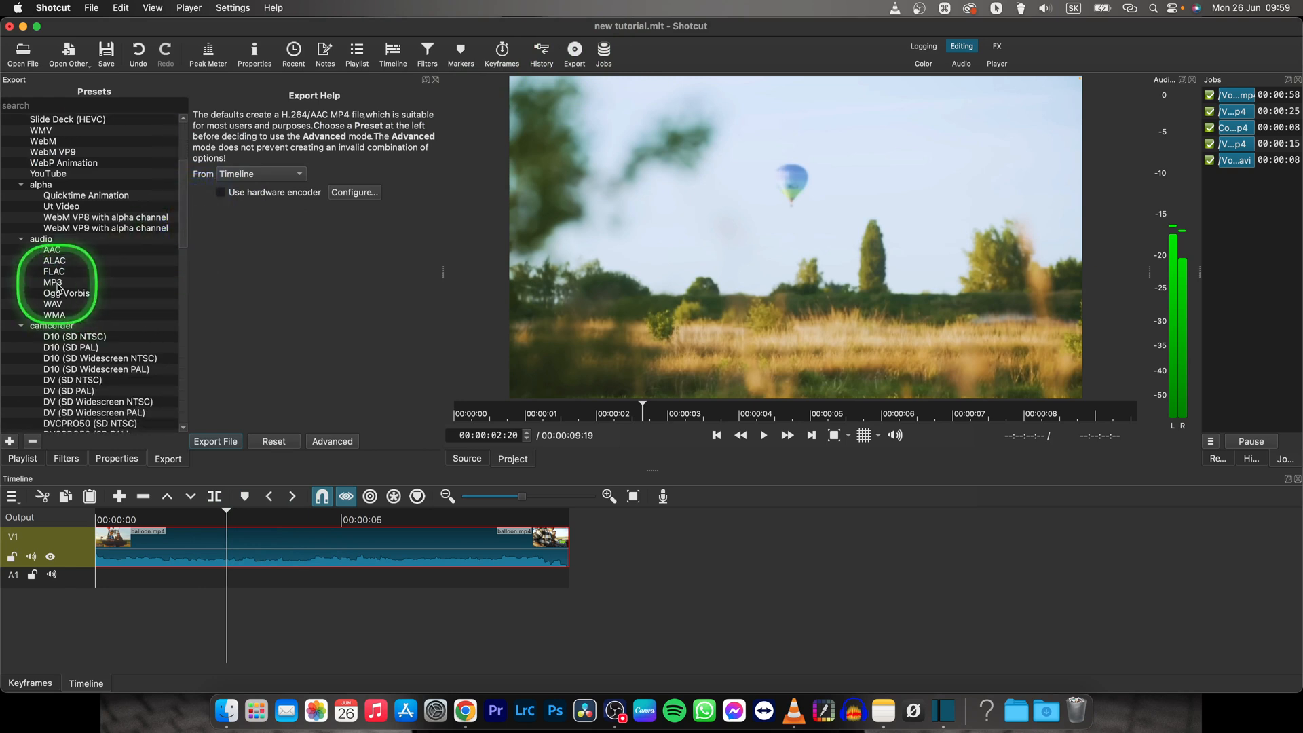
pyautogui.click(53, 282)
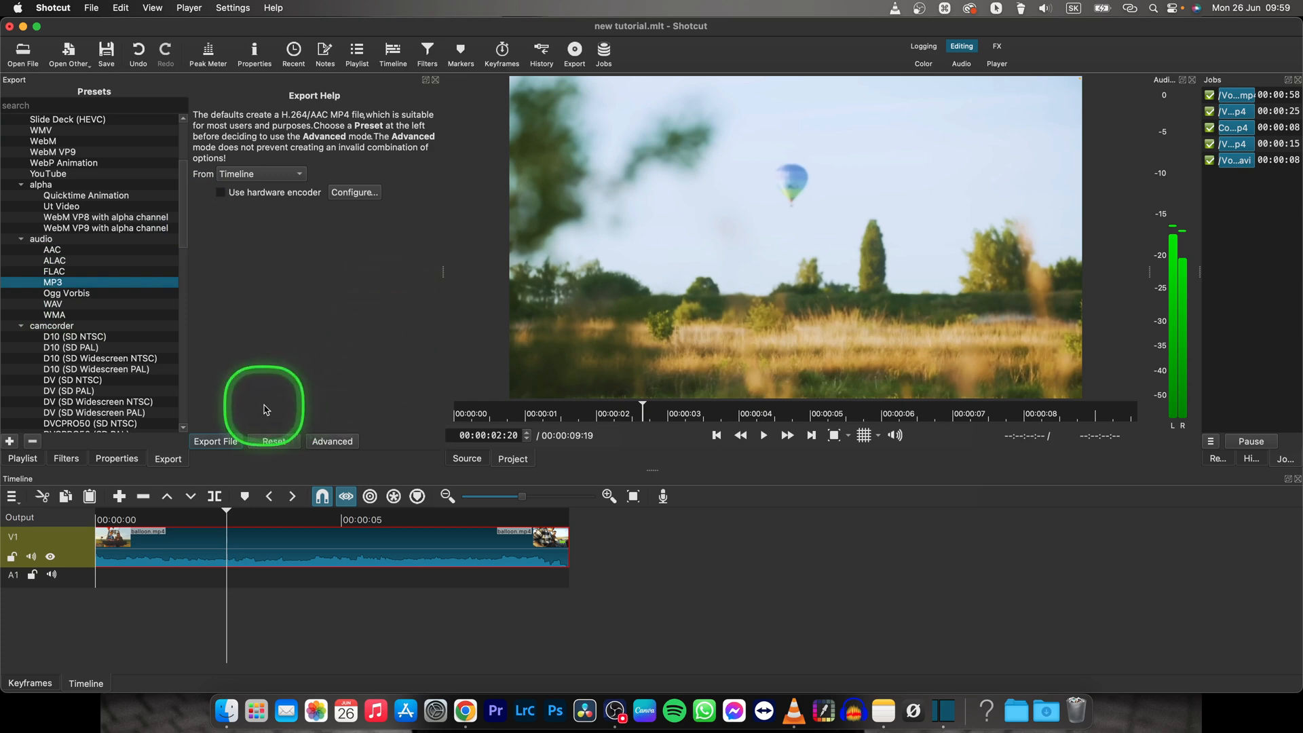
pyautogui.moveTo(216, 448)
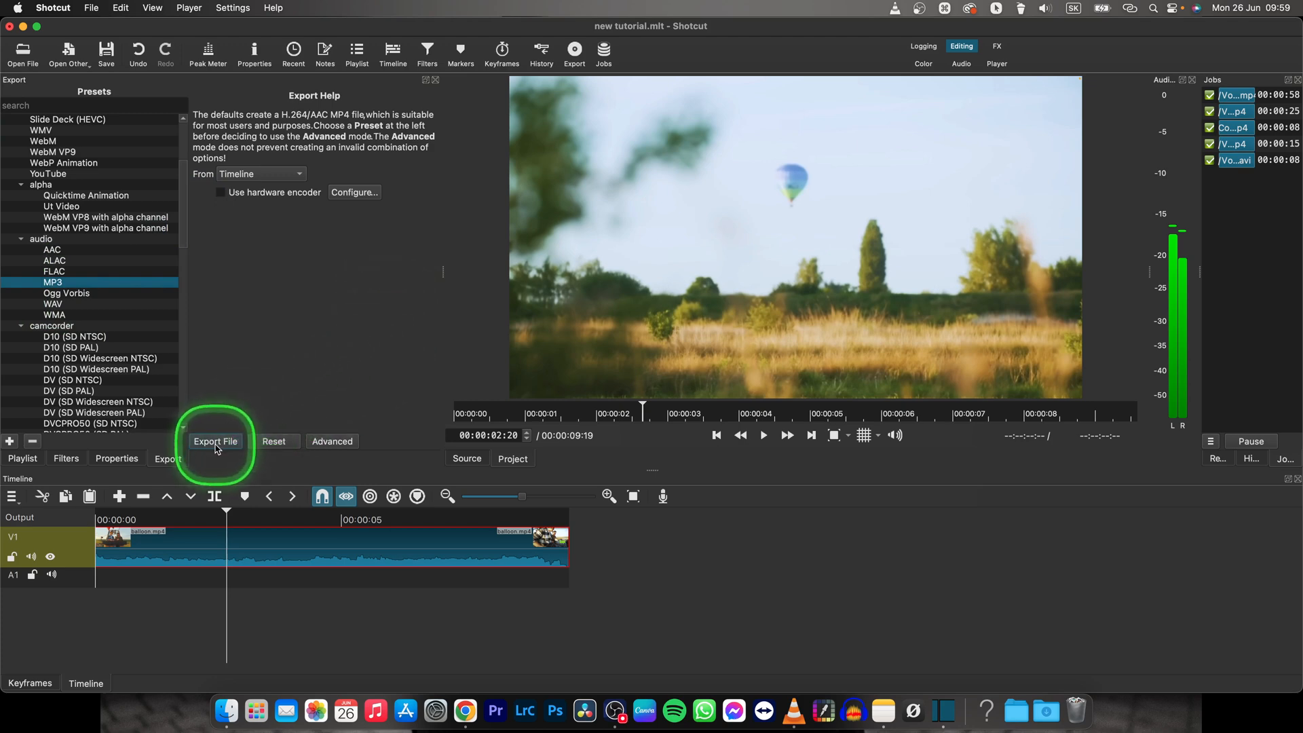
# Step: Export the timeline audio as 'tutorial audio test' MP3 into the material folder
pyautogui.click(214, 441)
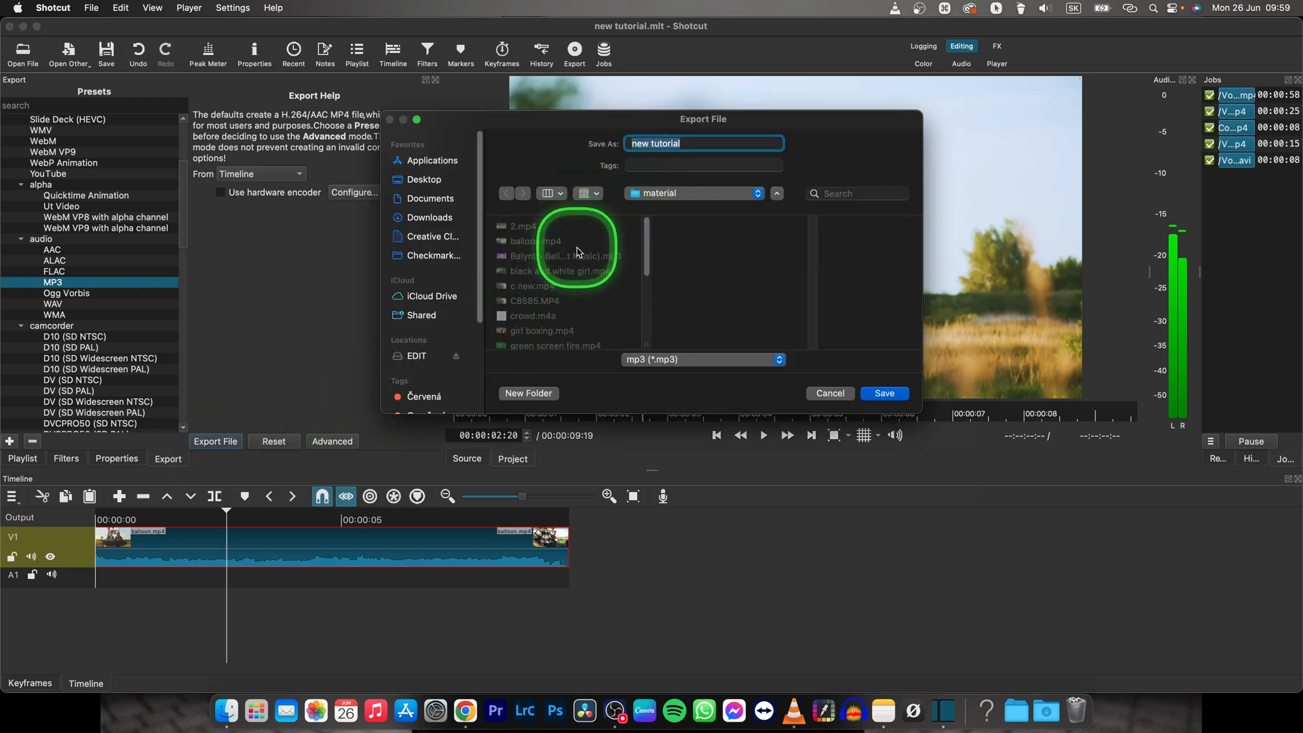
pyautogui.click(703, 144)
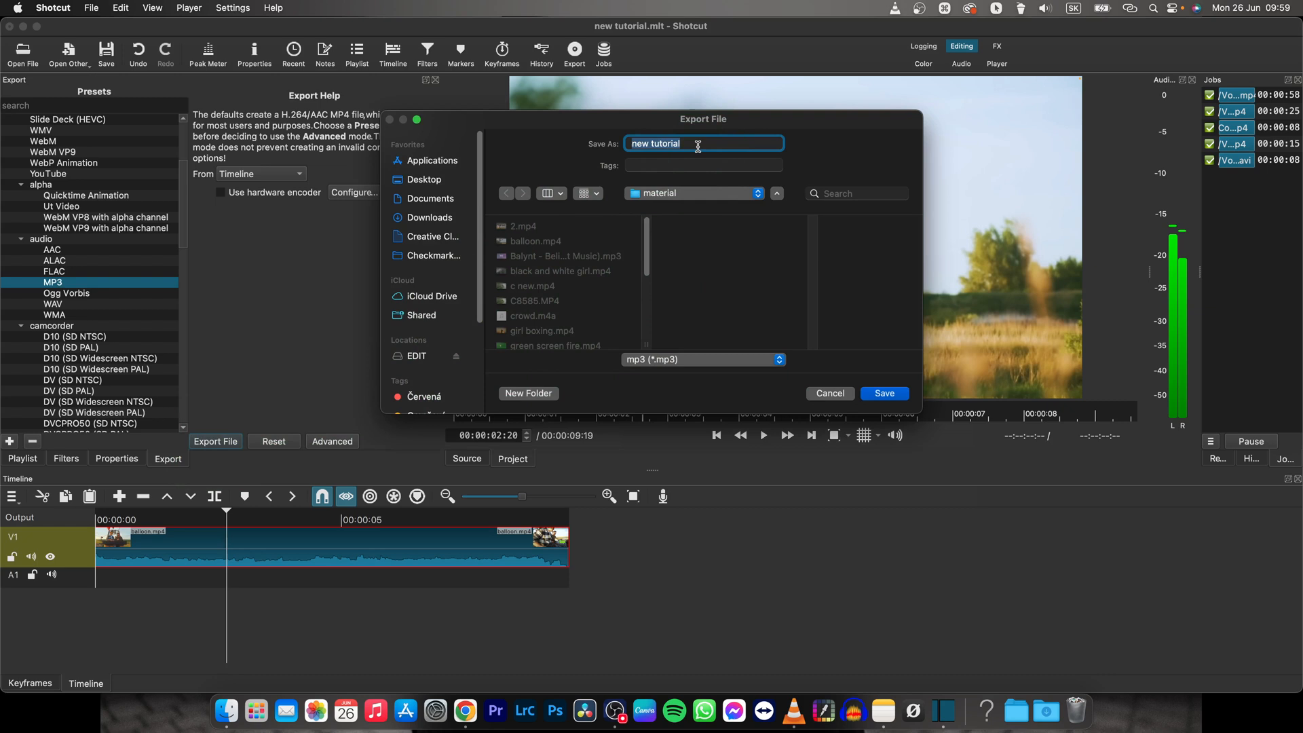
pyautogui.write('tutorial')
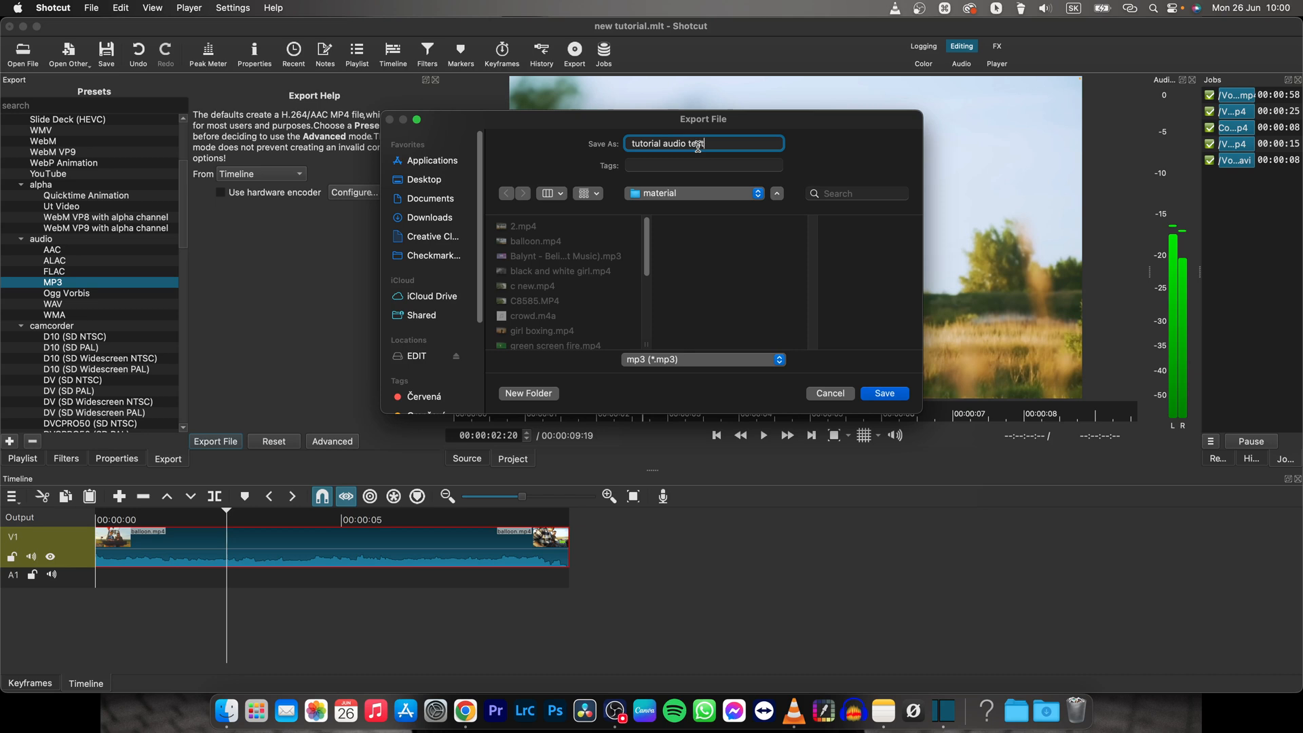
pyautogui.click(885, 394)
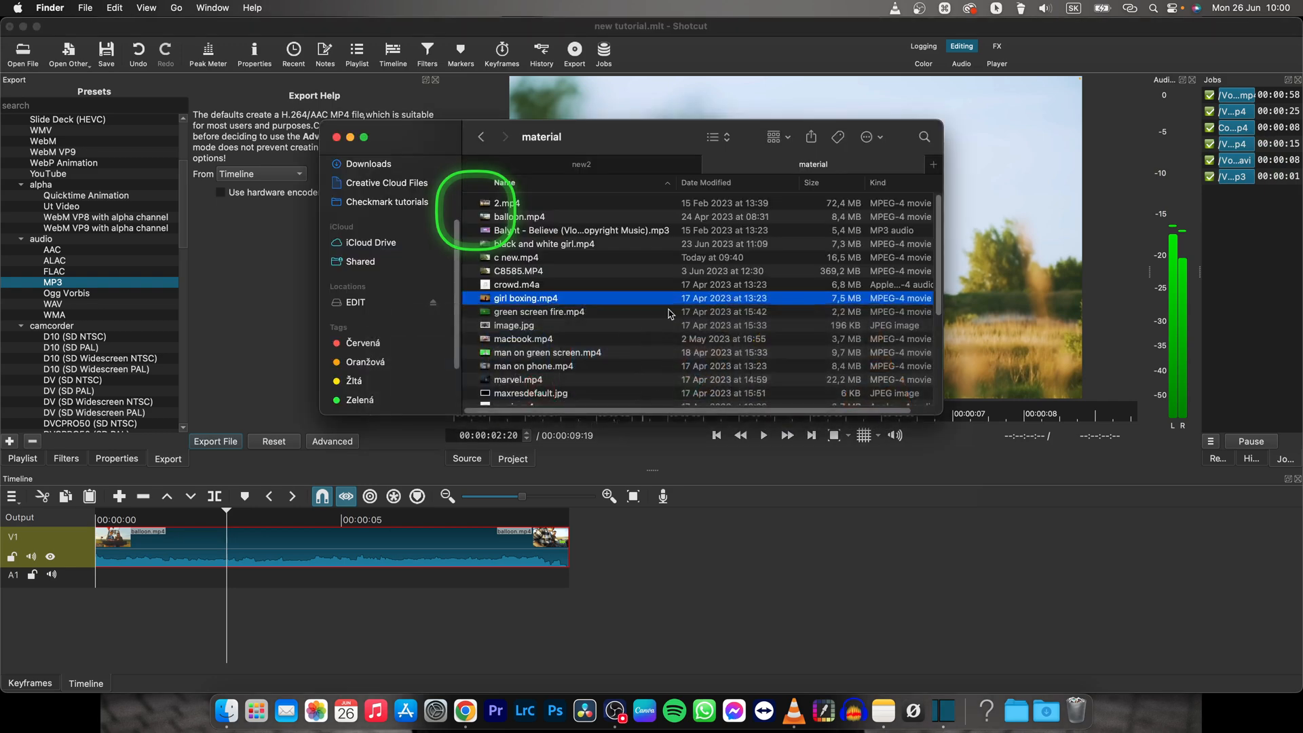
pyautogui.moveTo(793, 257)
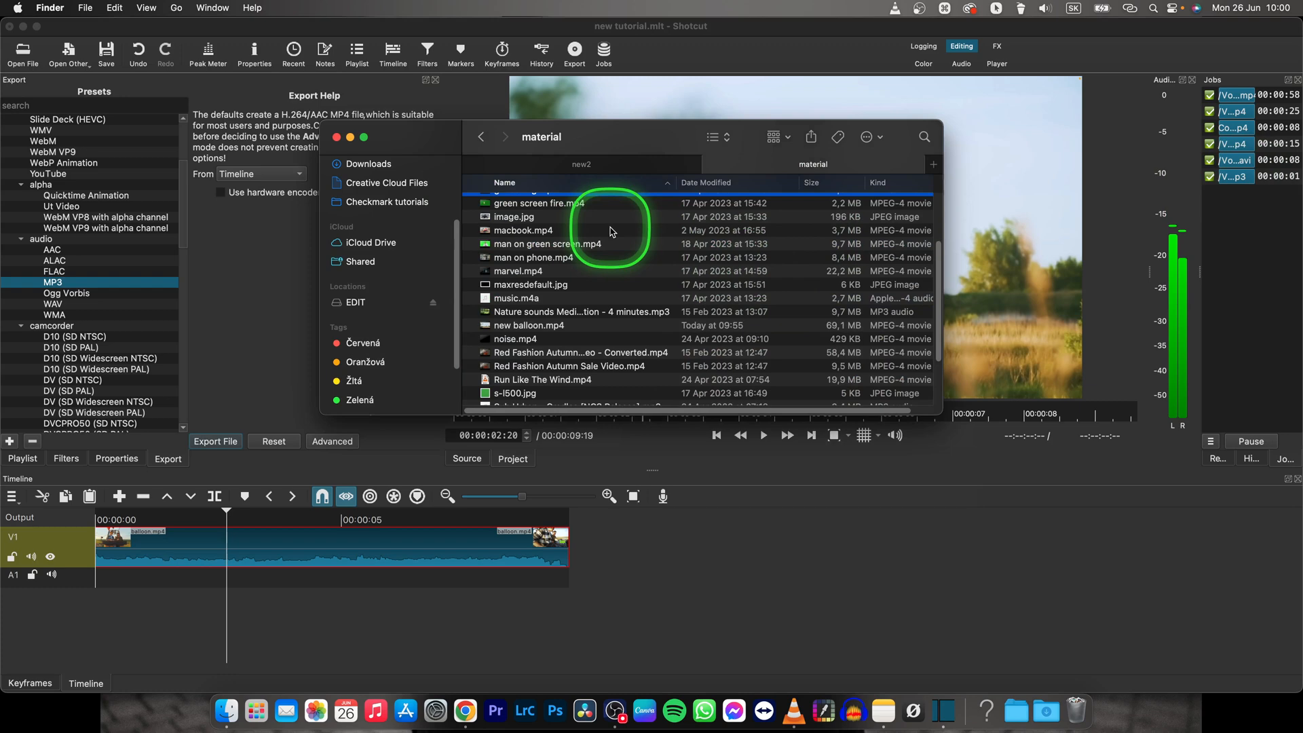
# Step: Locate and select the exported 'tutorial audio test.mp3' in the material folder
pyautogui.scroll(-3)
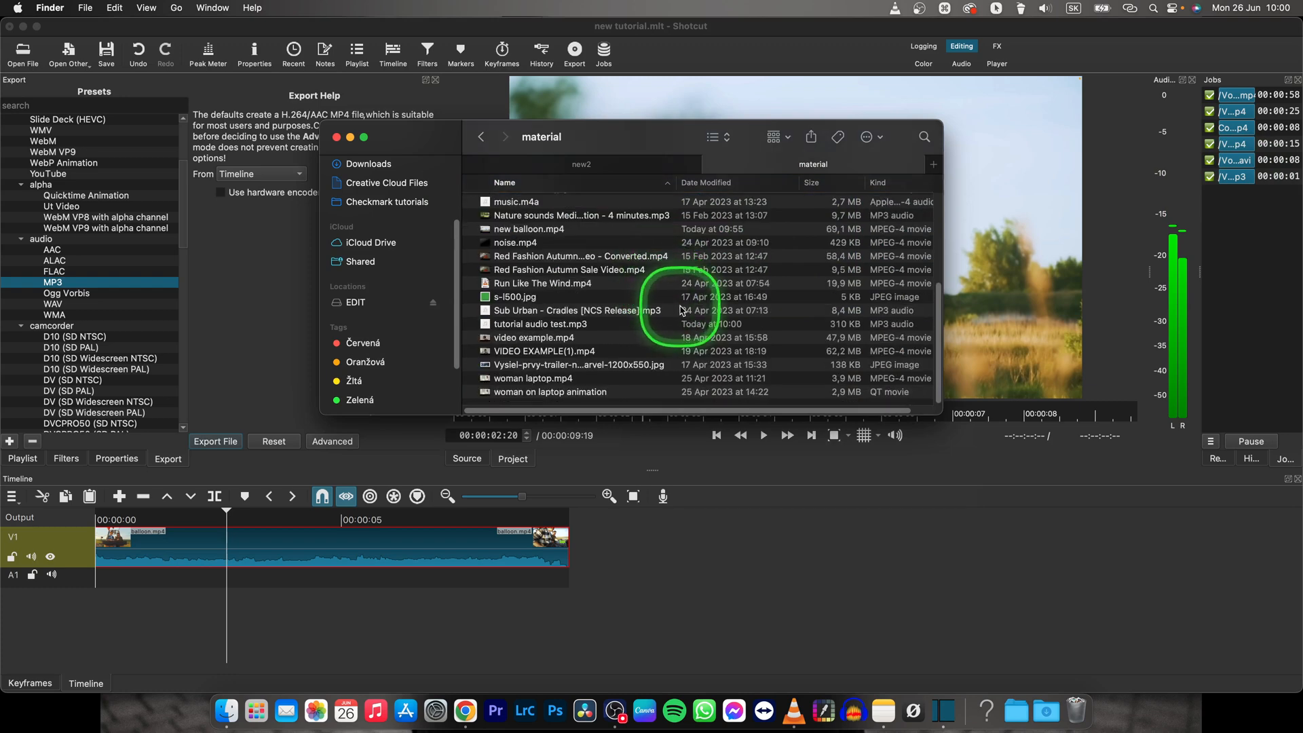
pyautogui.click(540, 323)
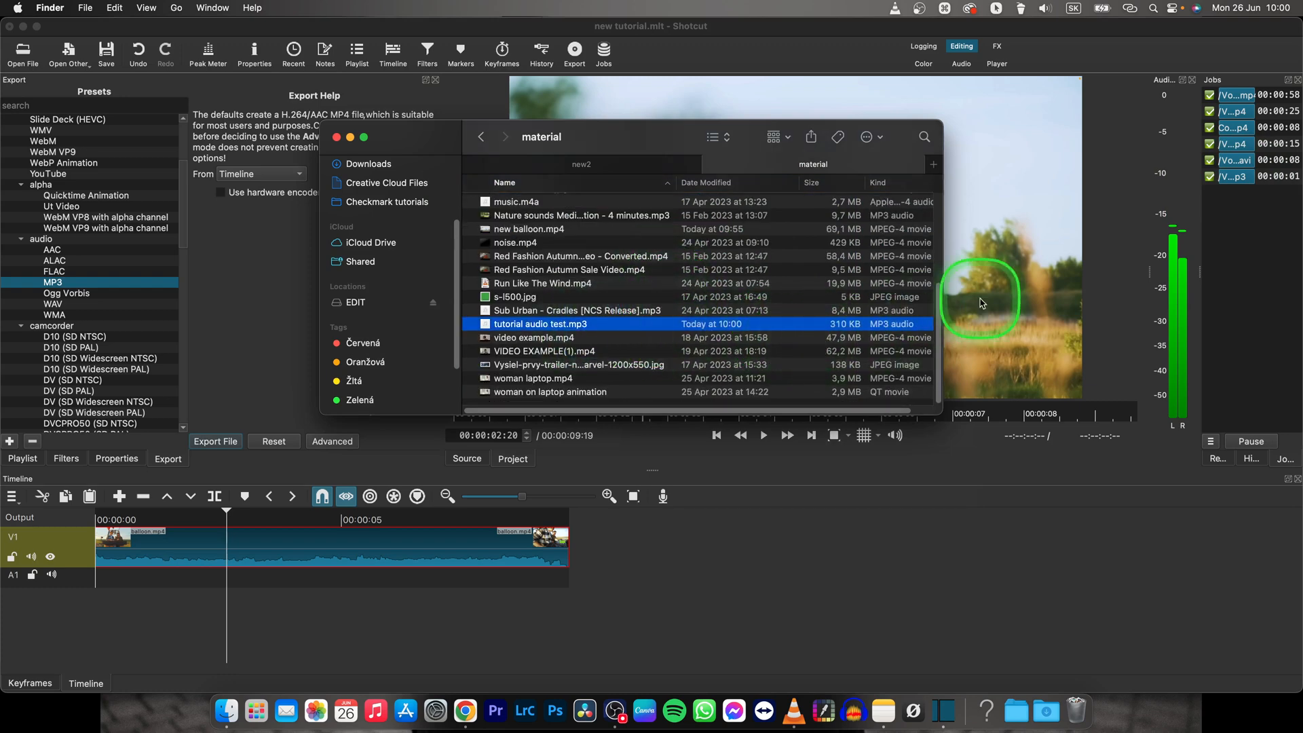